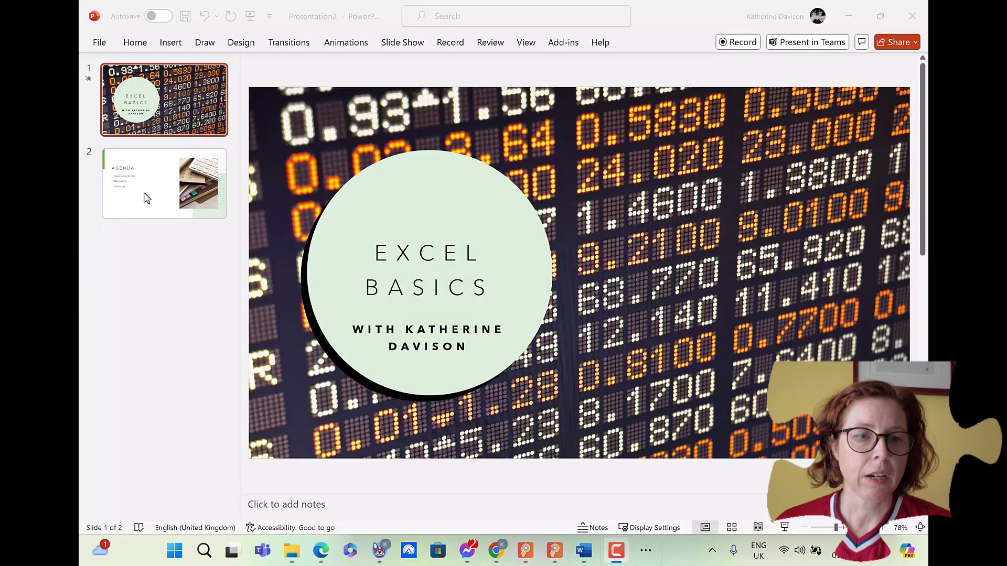
- Restyle the AGENDA title on slide 2 in a bold red typeface
click(164, 185)
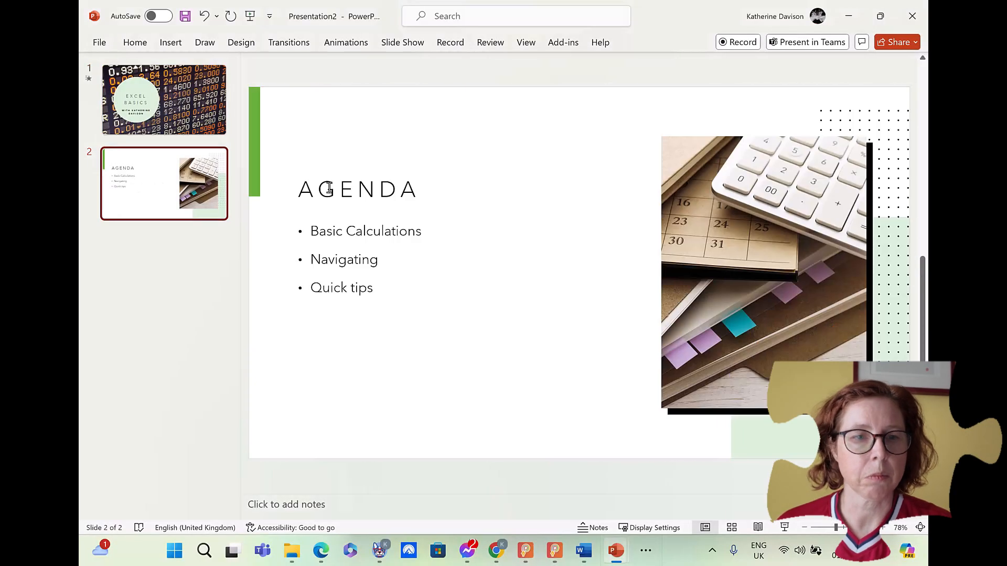
click(356, 188)
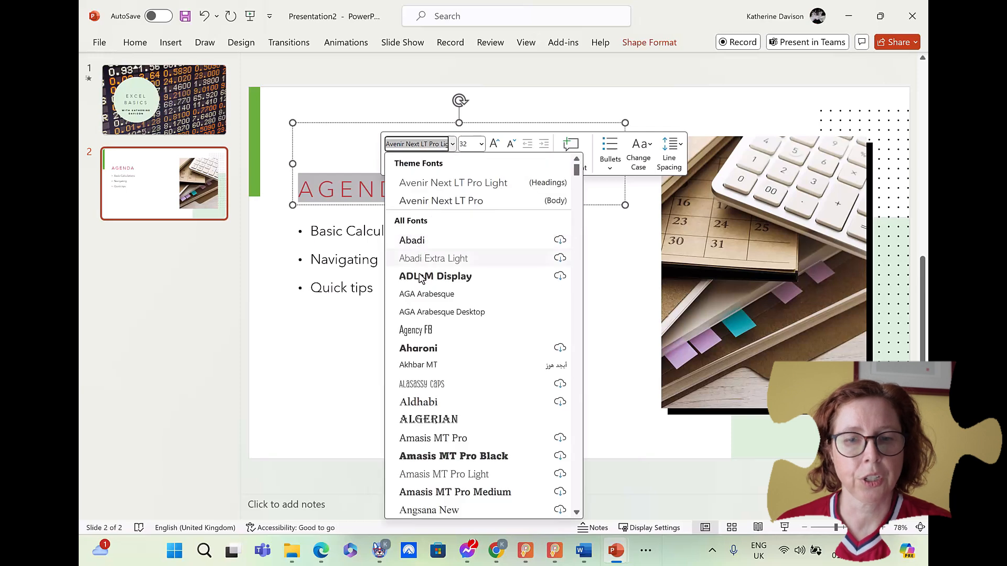
click(418, 348)
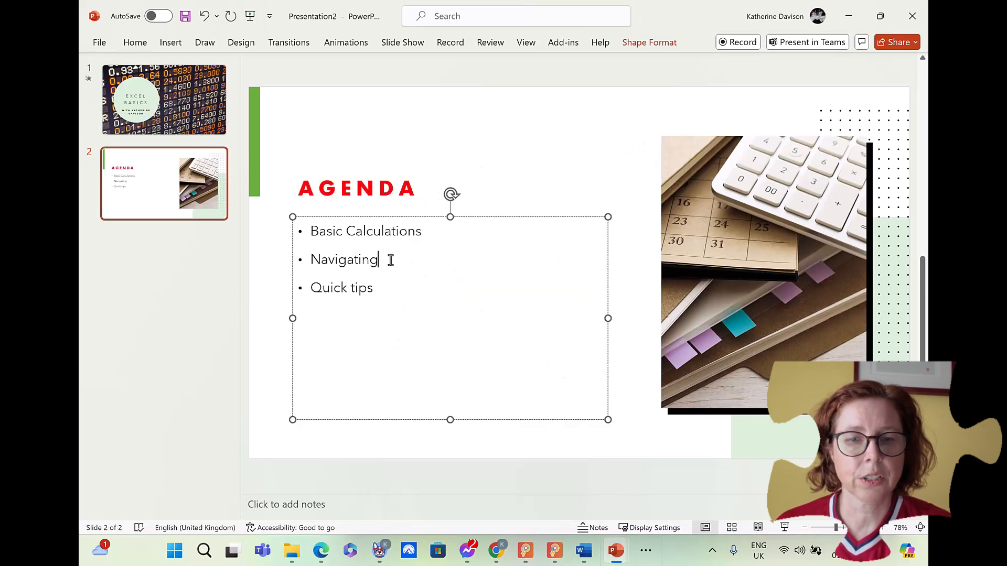
- Select the last two agenda bullets, Navigating and Quick tips, for restyling
key(ctrl+a)
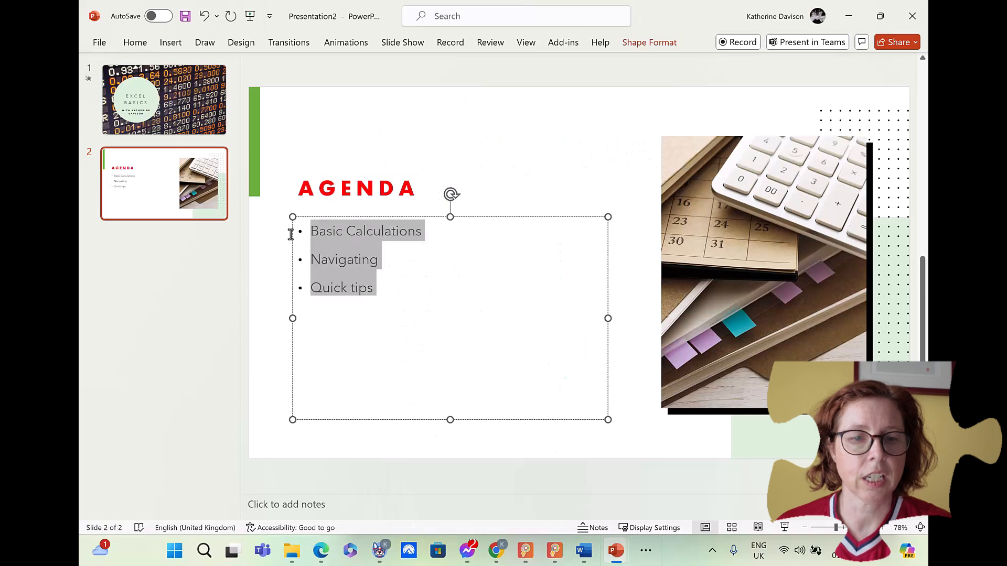
click(366, 231)
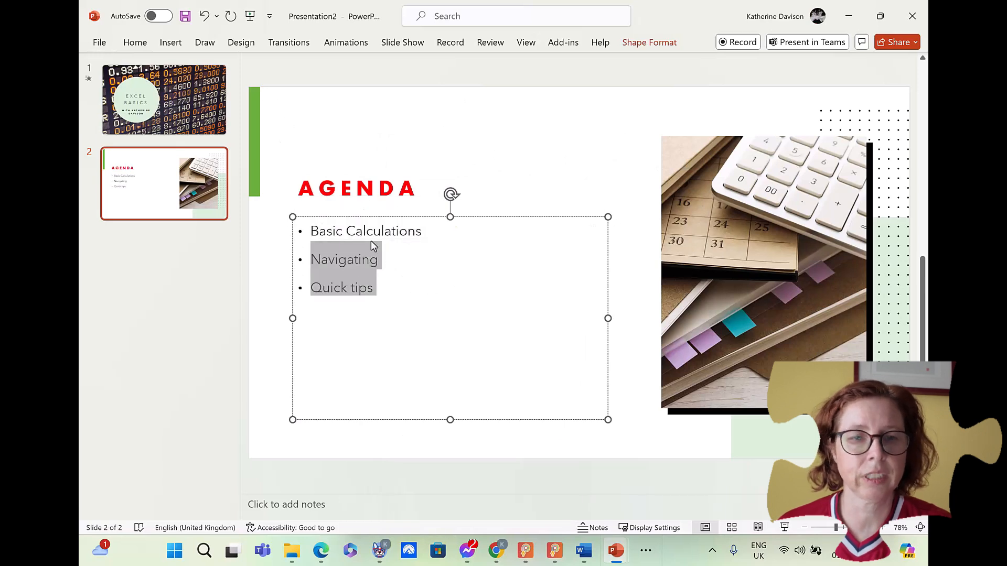
click(135, 42)
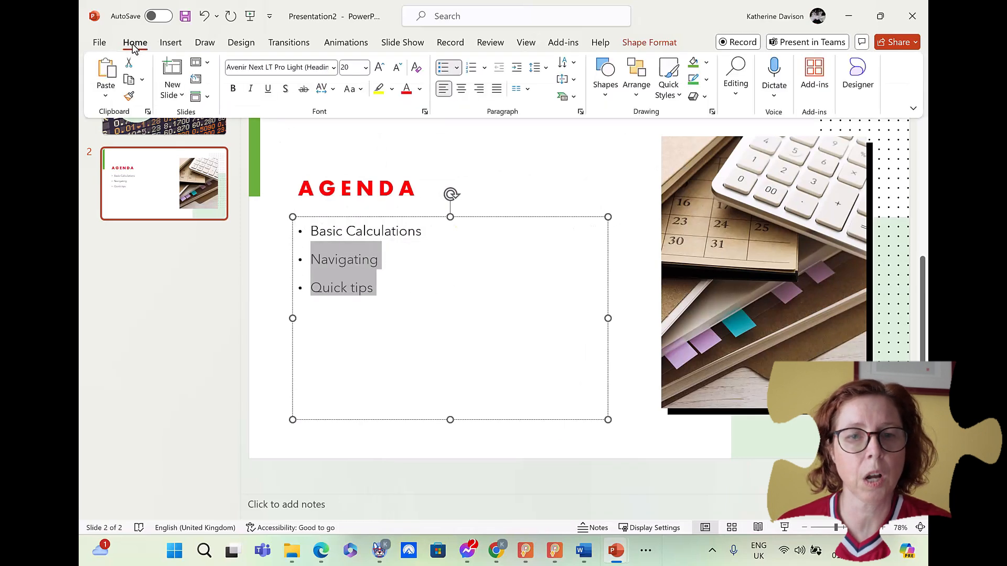
- Give Navigating and Quick tips hollow square bullets, leaving Basic Calculations round
click(443, 67)
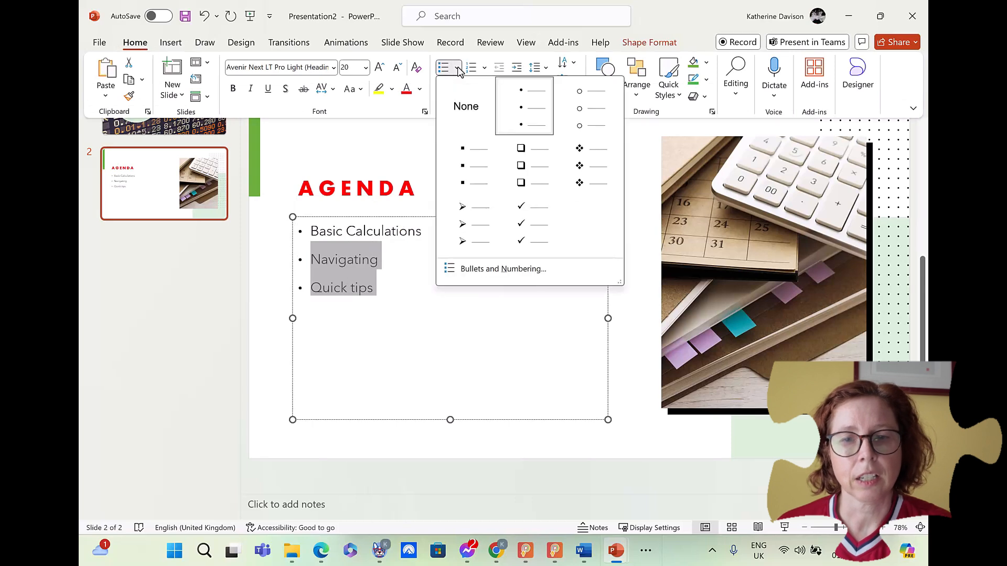
click(520, 147)
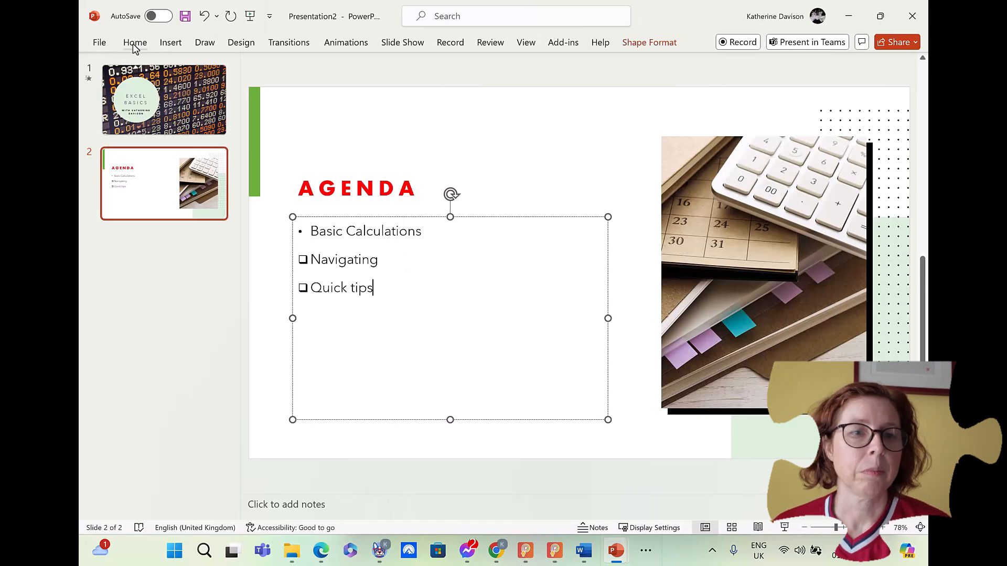
click(135, 42)
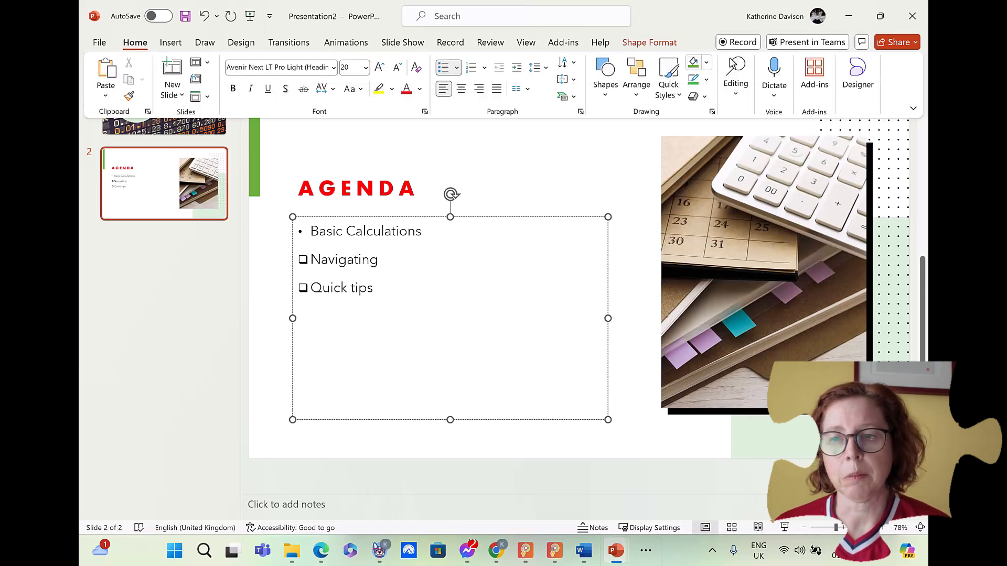
click(913, 108)
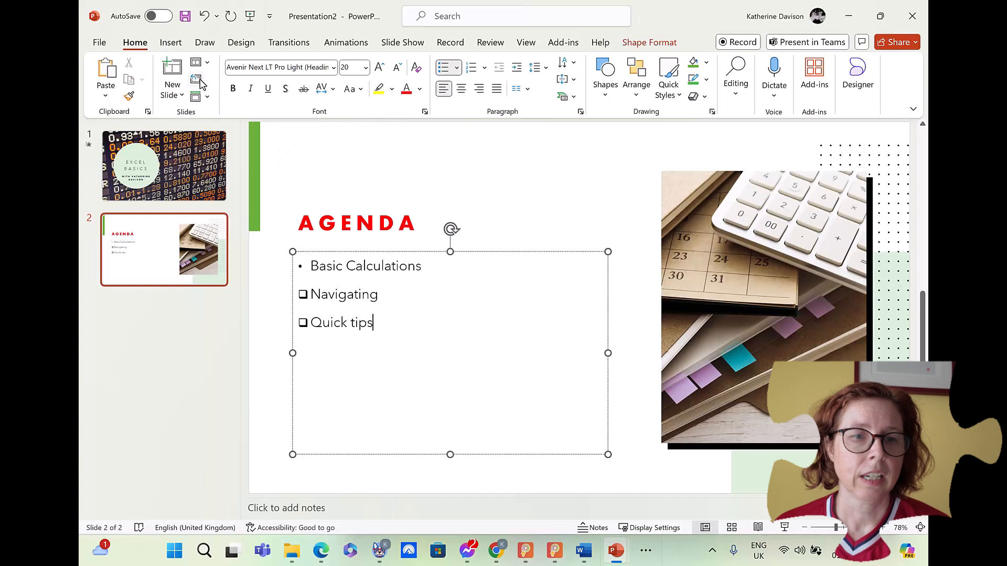
mouse_move(196, 82)
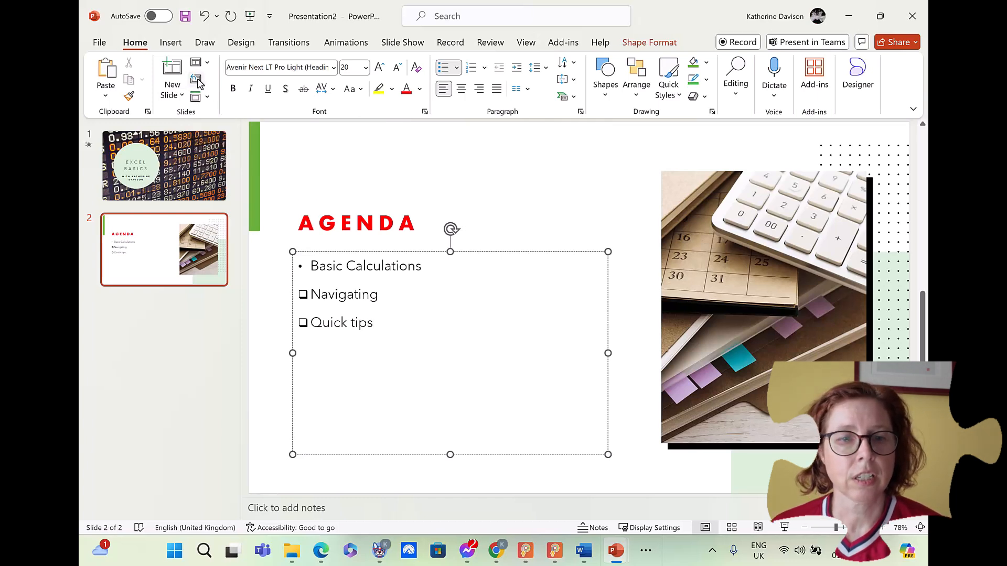
- Reset the Agenda slide to master formatting and apply the first Designer suggestion
click(856, 74)
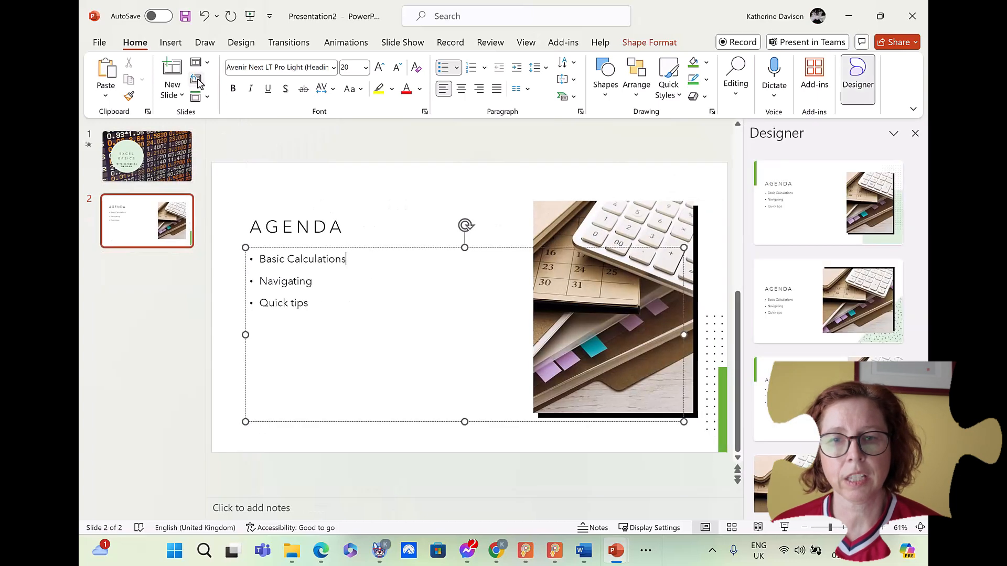
click(827, 300)
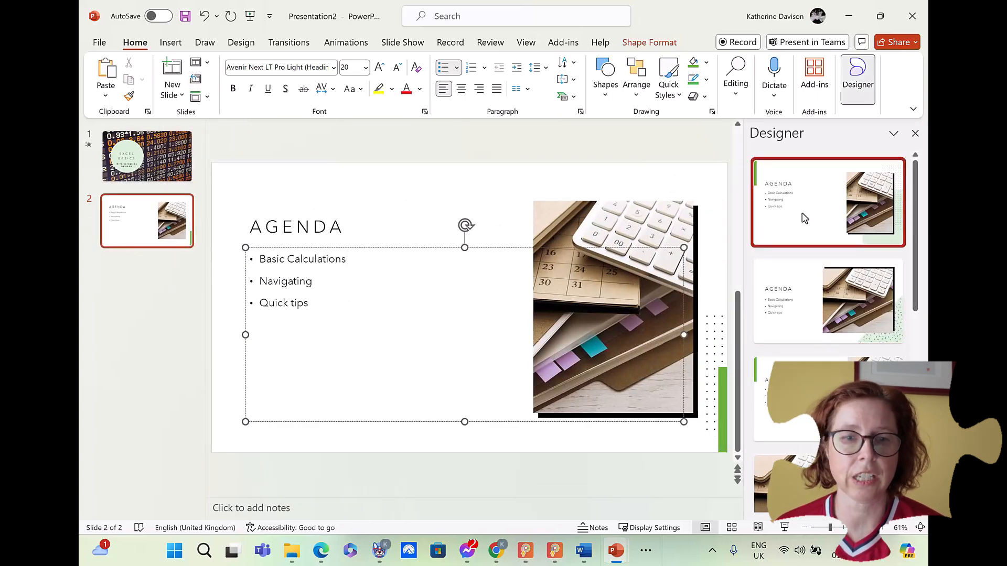
click(827, 201)
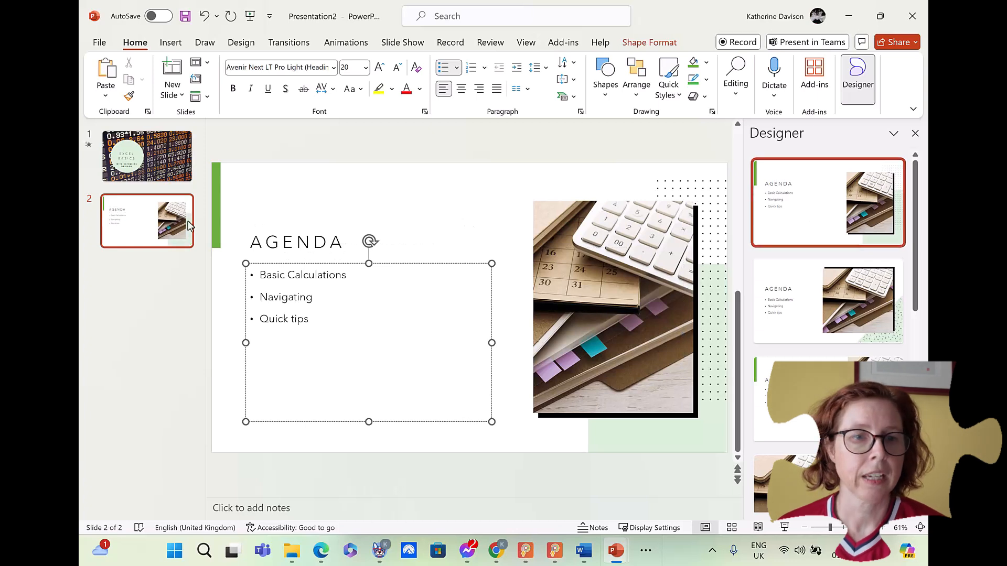
click(147, 156)
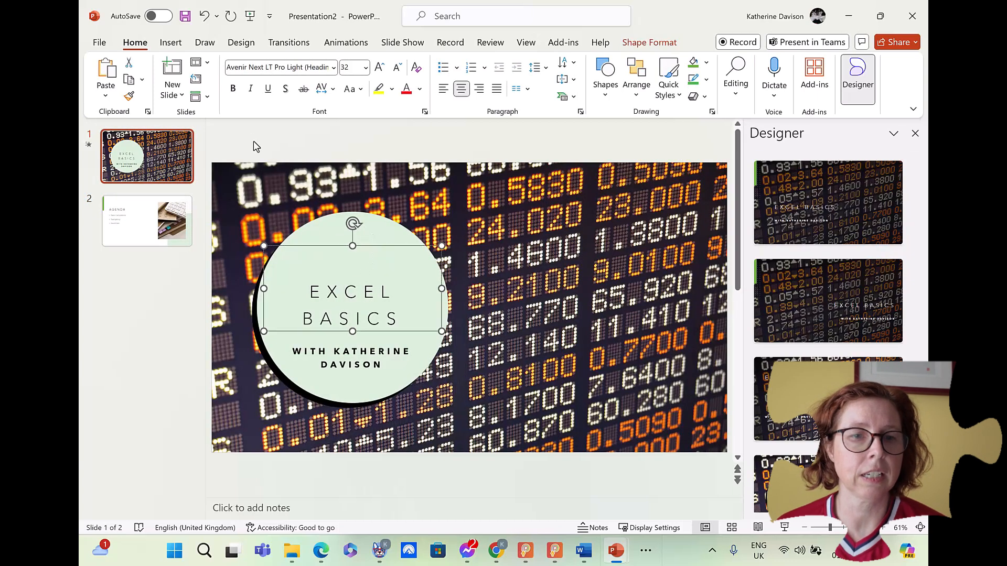
mouse_move(377, 78)
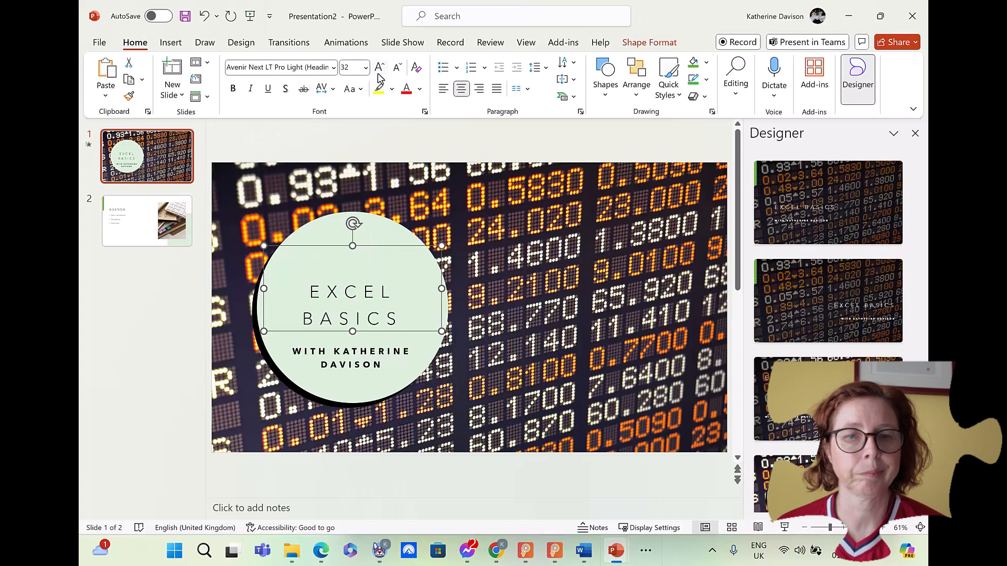
- Colour the EXCEL BASICS title text green on slide 1
click(414, 88)
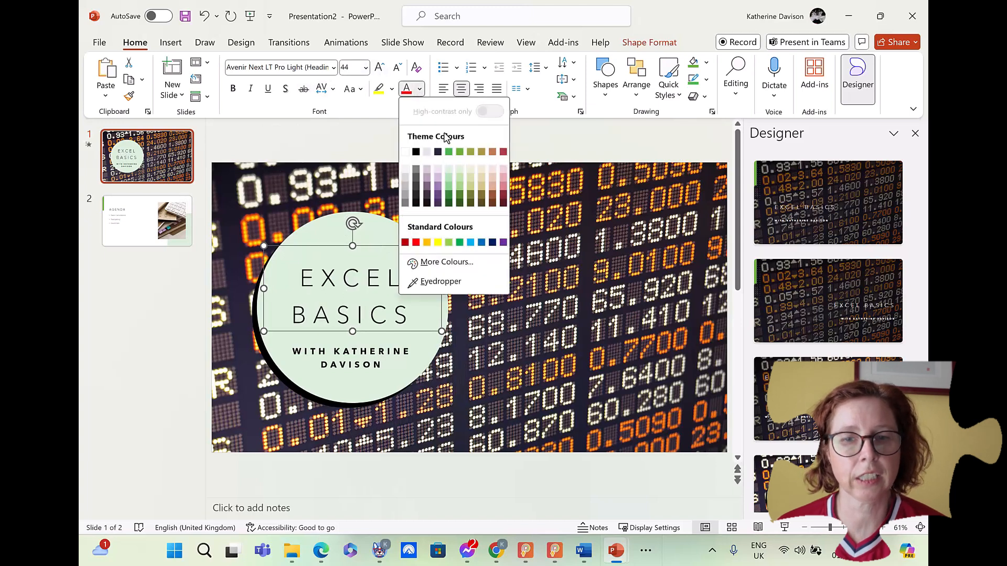
click(447, 151)
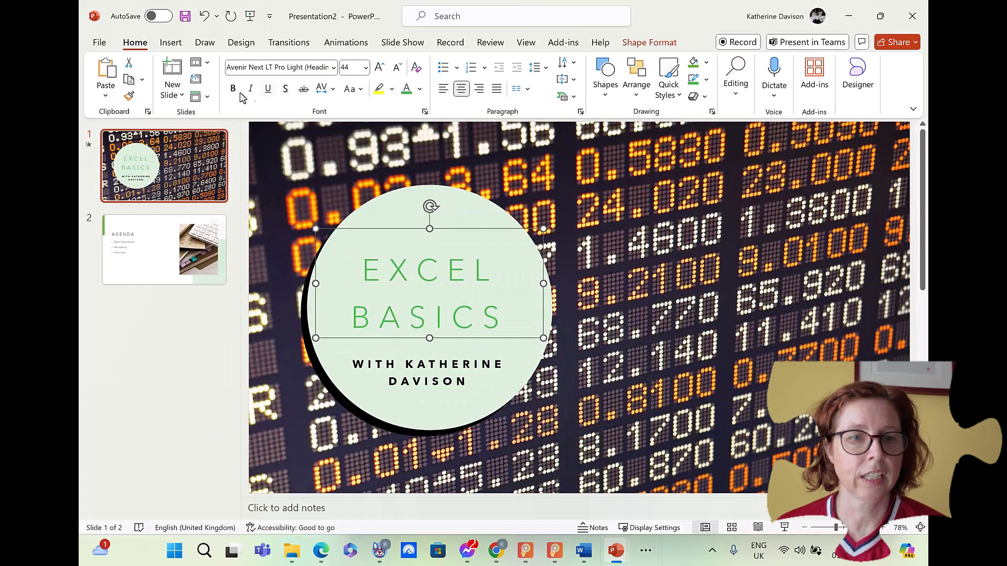
- Reapply the circle title Designer suggestion, restoring the smaller dark title lettering
click(857, 72)
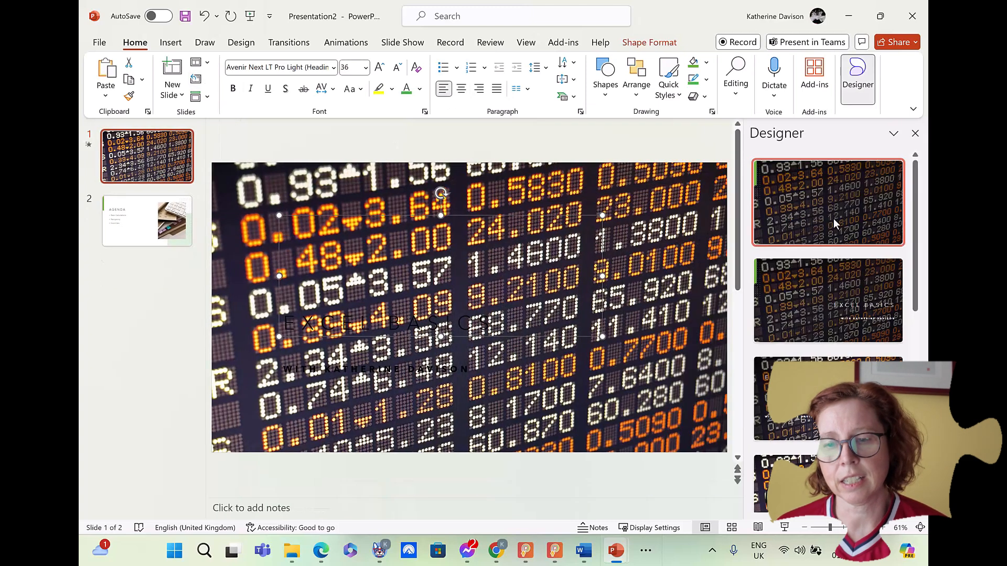
scroll(down, 3)
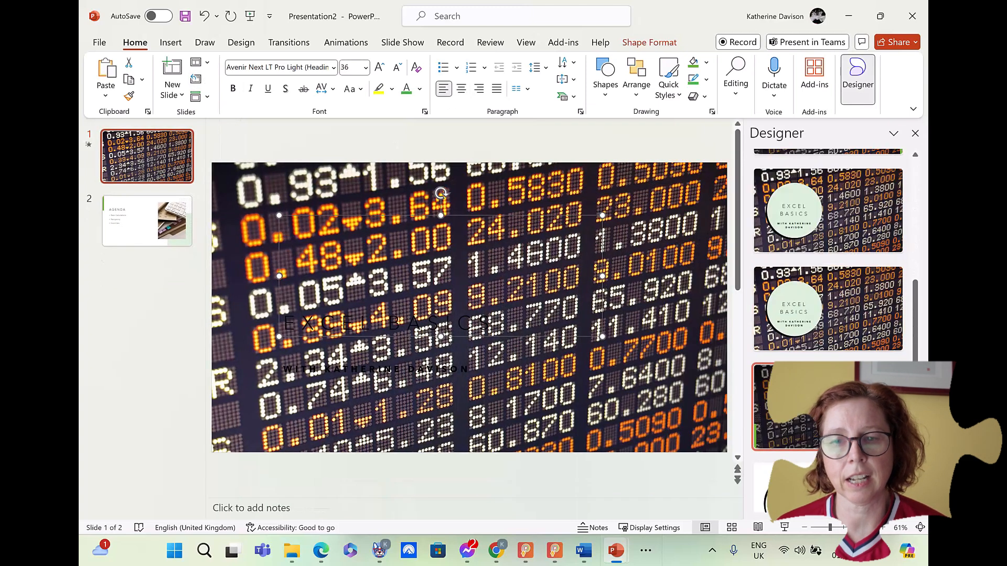
click(828, 209)
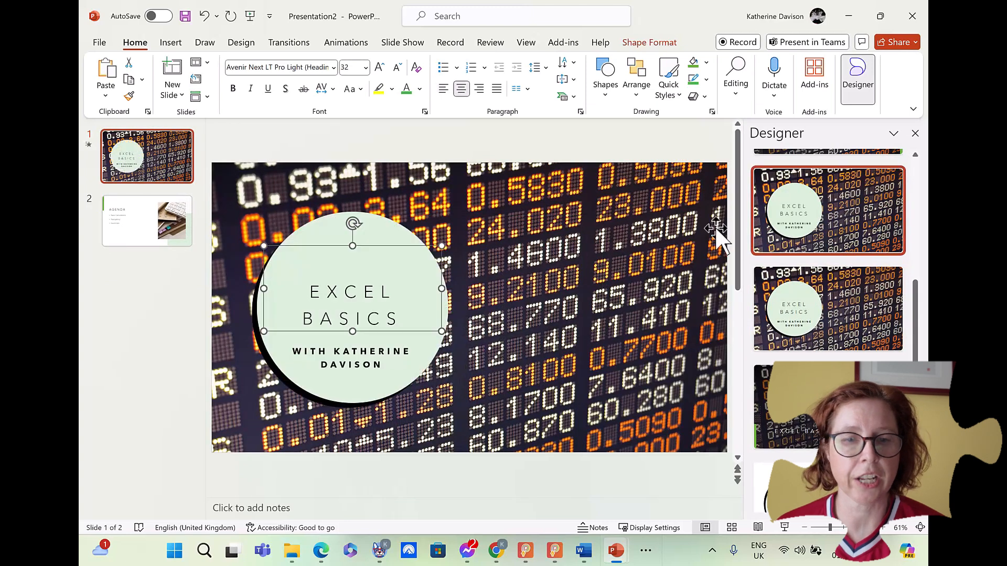
mouse_move(542, 155)
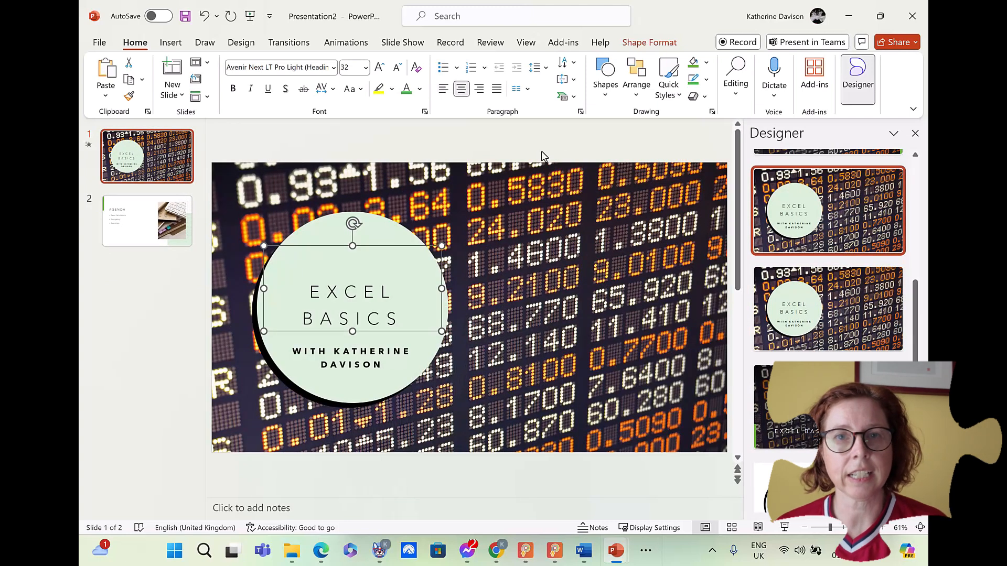
mouse_move(491, 121)
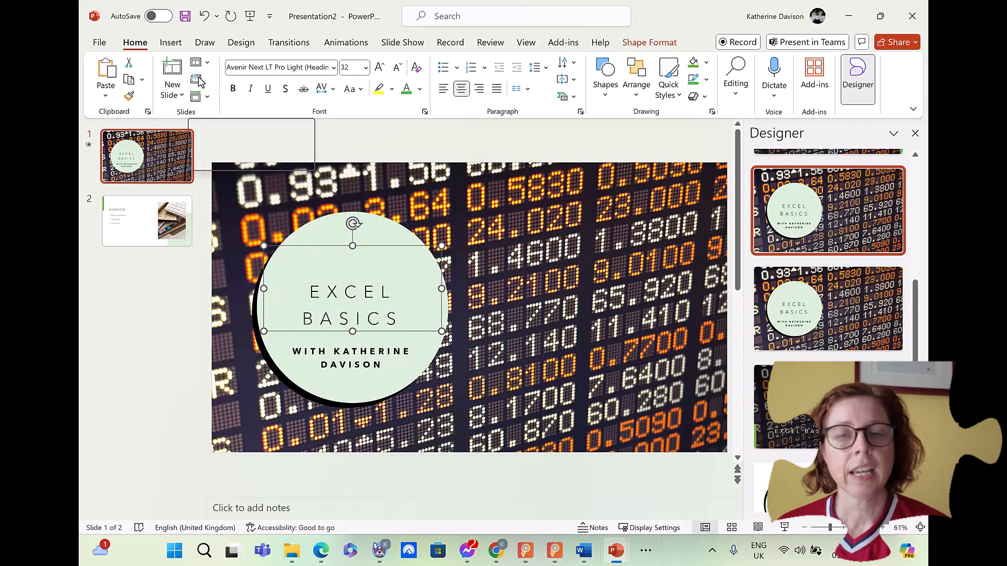
mouse_move(196, 84)
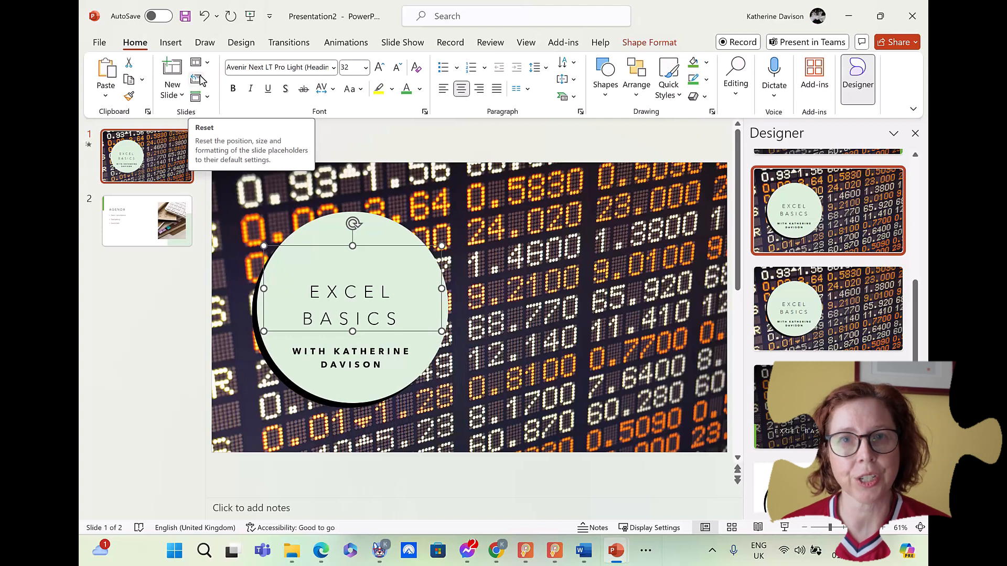
mouse_move(221, 70)
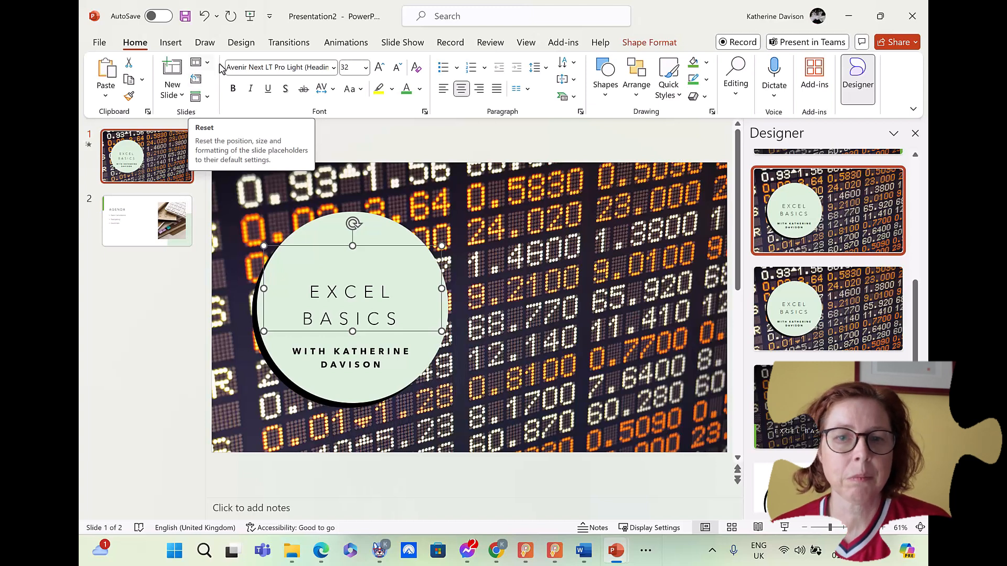
click(525, 42)
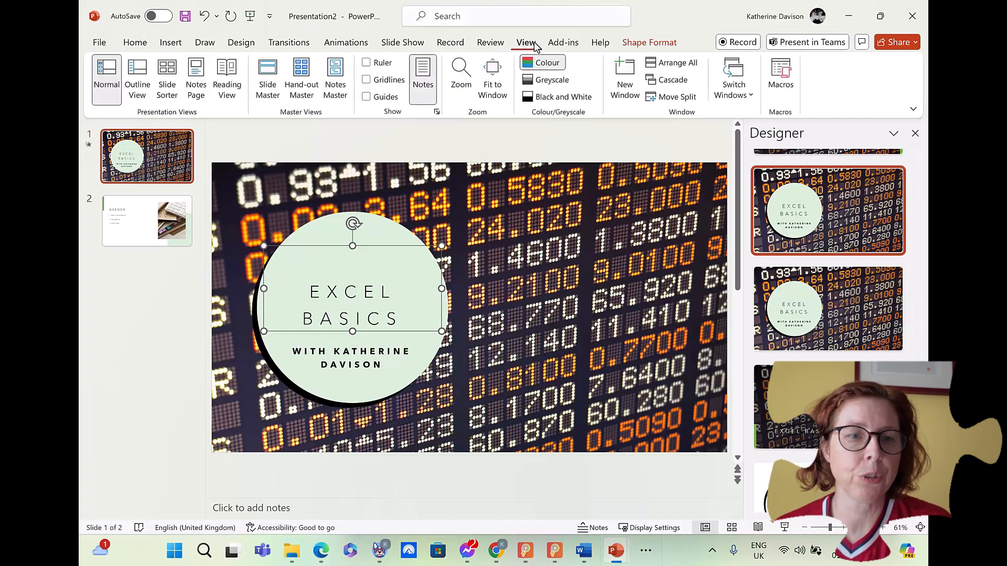
mouse_move(253, 111)
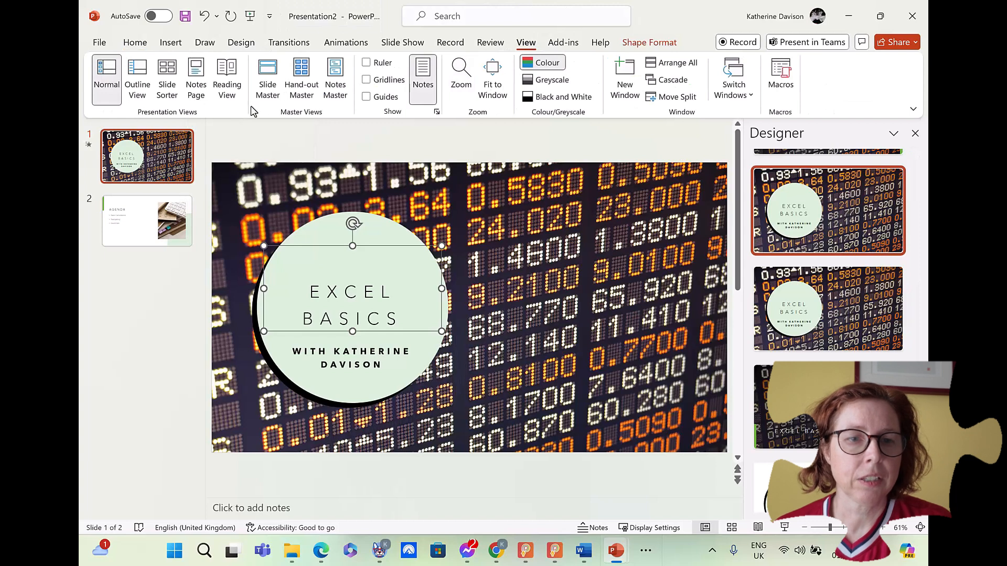
mouse_move(268, 74)
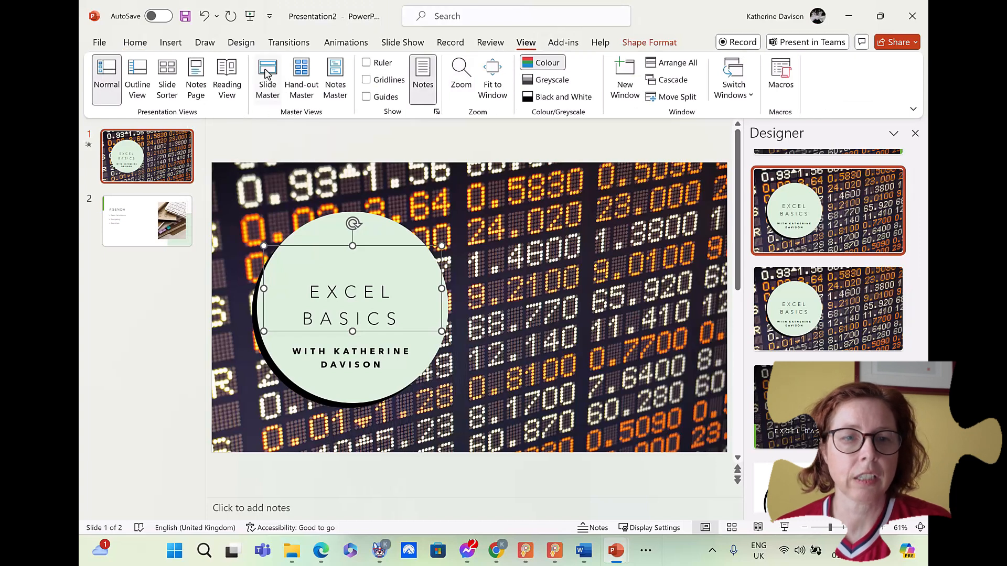
click(268, 77)
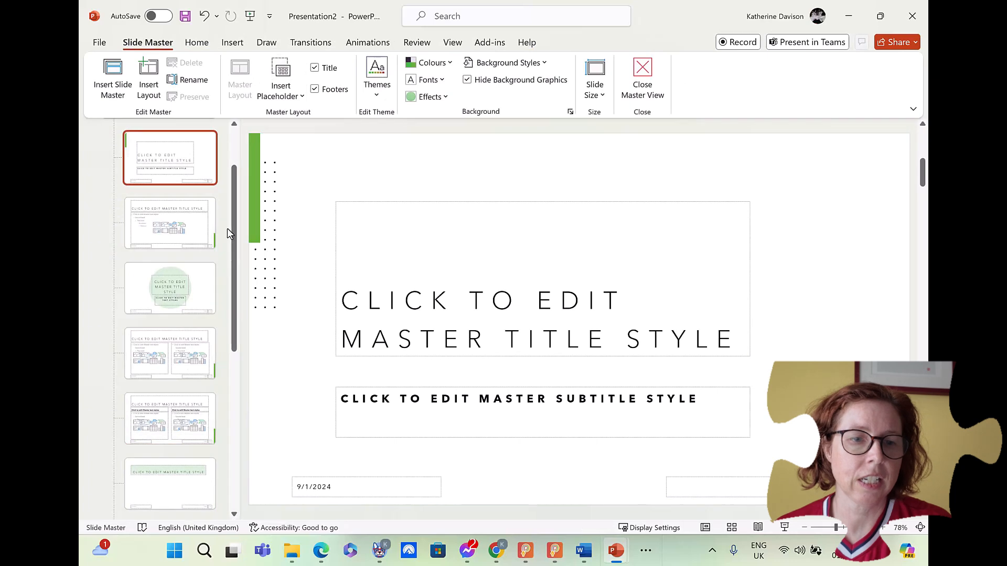
scroll(down, 3)
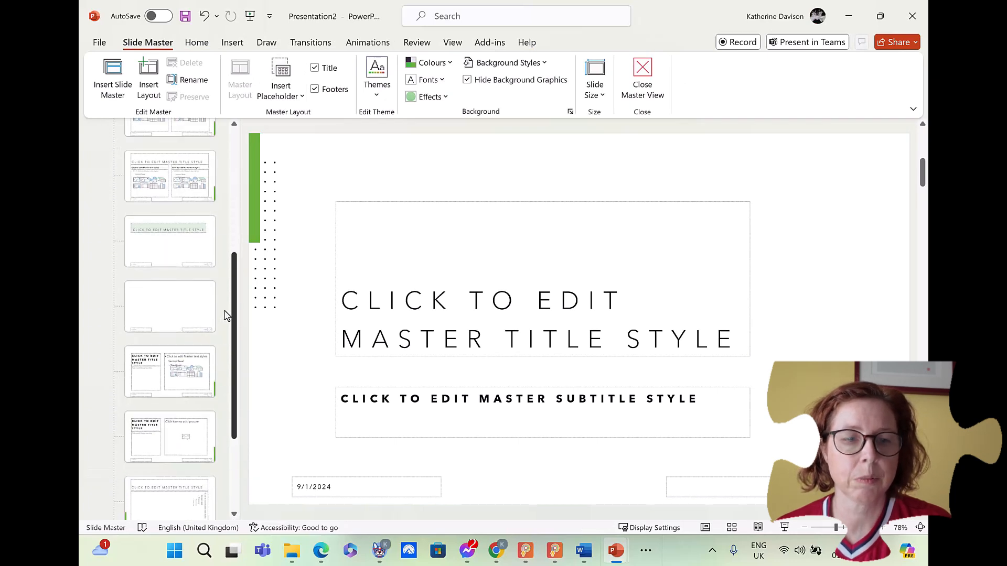
scroll(up, 3)
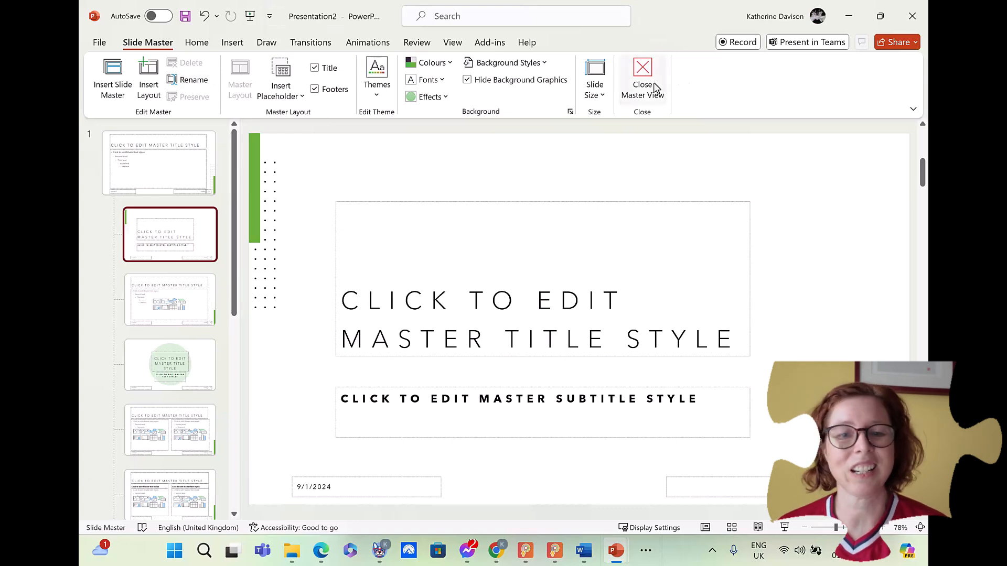
click(642, 76)
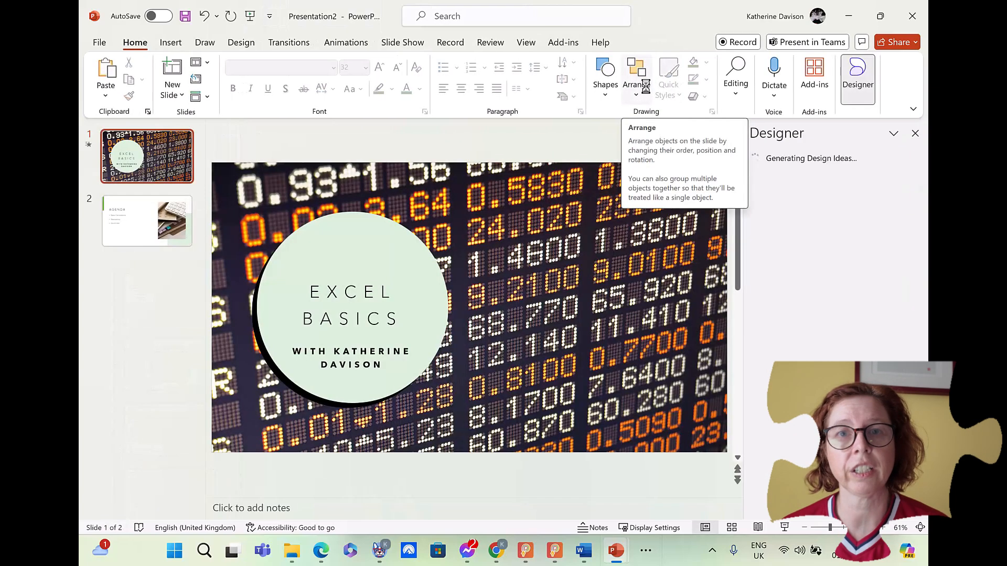